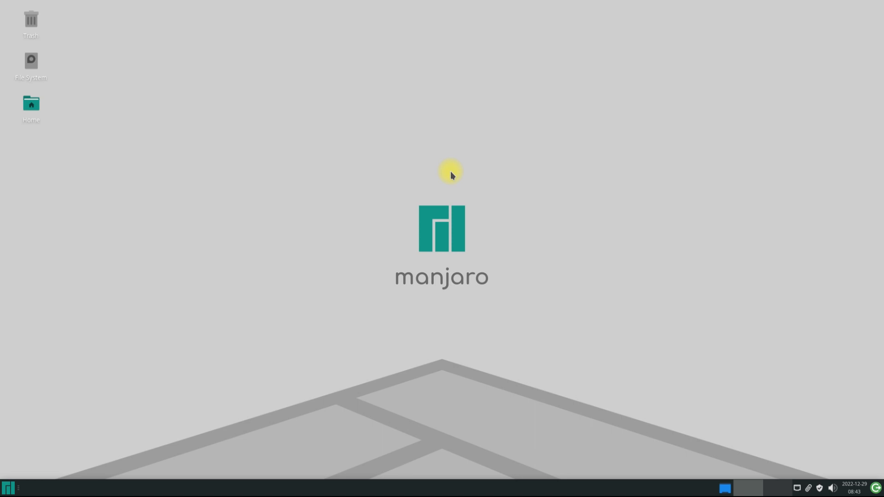
{"action": "mouse_move", "coordinate": [255, 190]}
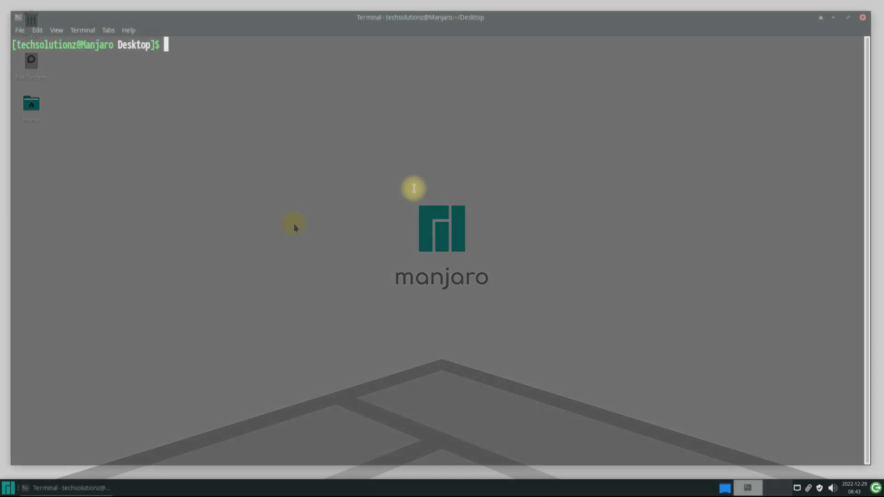
Force-refresh all package databases with sudo pacman -Syy
{"action": "type", "text": "sudo pacman"}
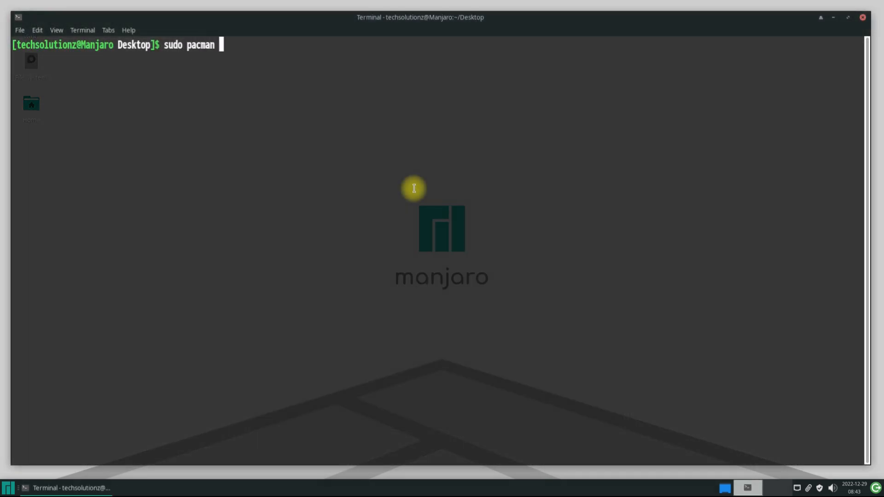
{"action": "type", "text": "-Syy"}
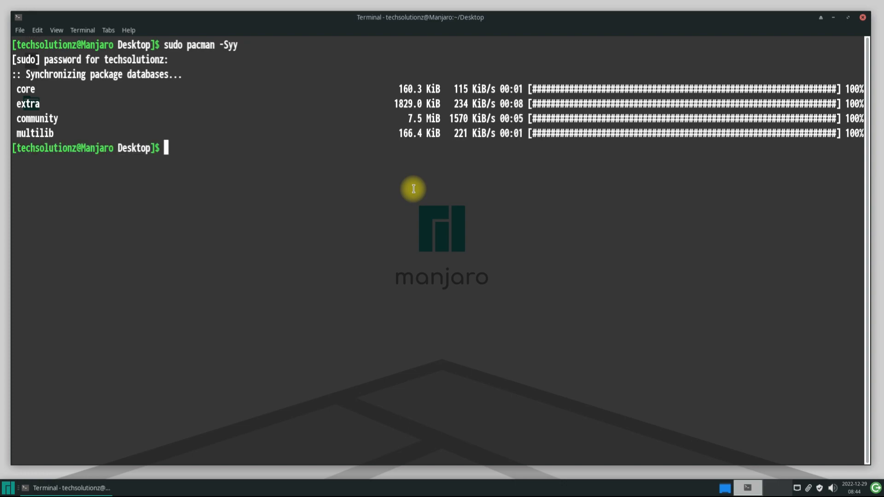
{"action": "mouse_move", "coordinate": [354, 185]}
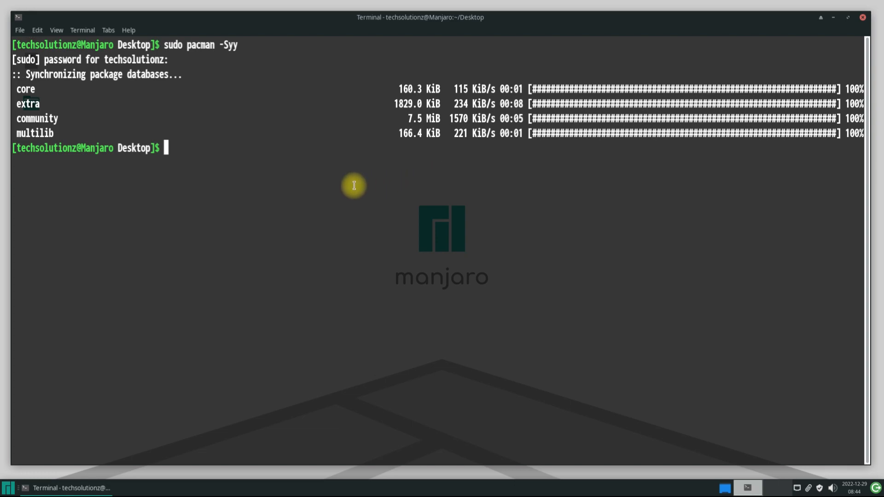
Install qemu, virt-manager, virt-viewer, dnsmasq, vde2, bridge-utils and networking tools, choosing qemu-full and accepting iptables-nft
{"action": "type", "text": "sudo pacman -Syy qemu virt-manager virt-viewer dnsmasq vde2 bridge-utils openbsd-netcat ebtables iptables"}
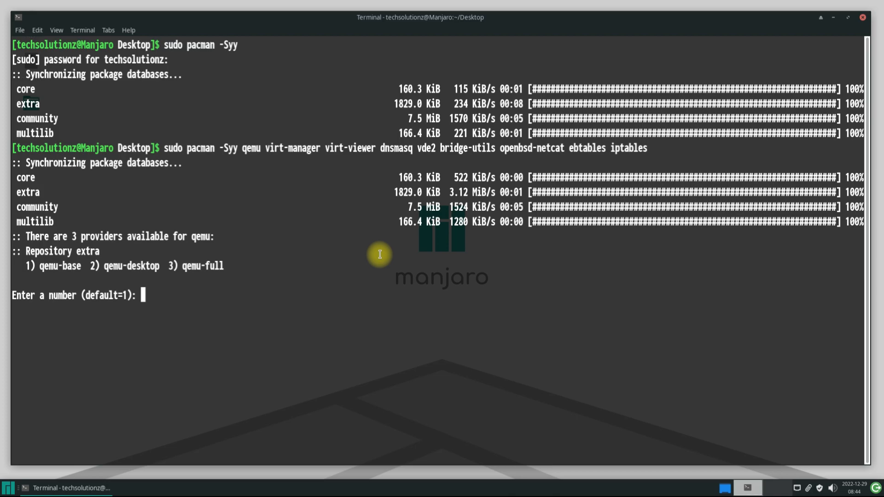
{"action": "type", "text": "3"}
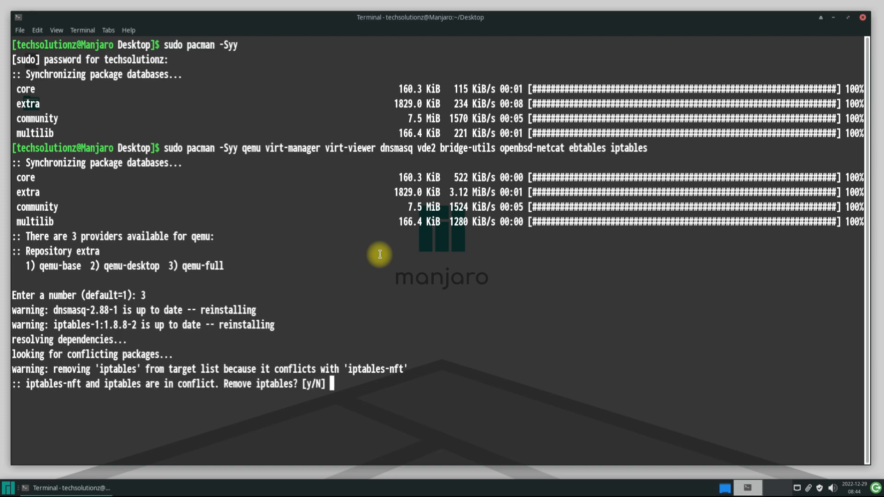
{"action": "type", "text": "Y"}
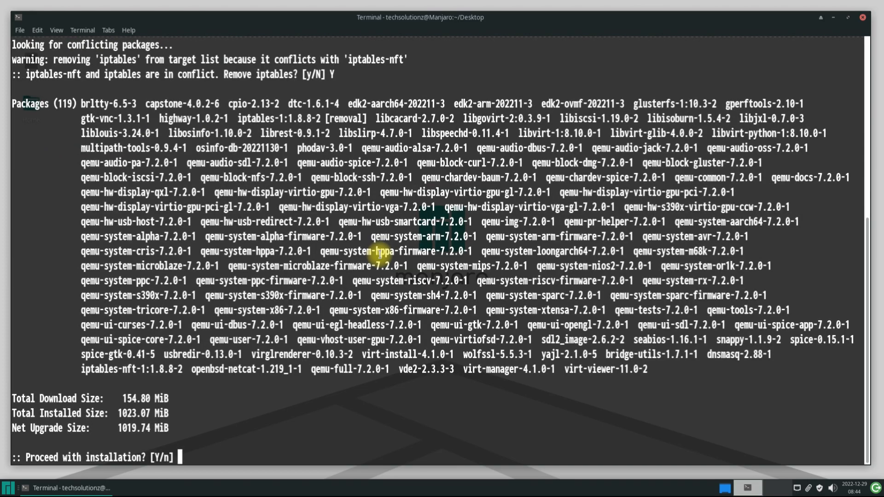
{"action": "type", "text": "Y"}
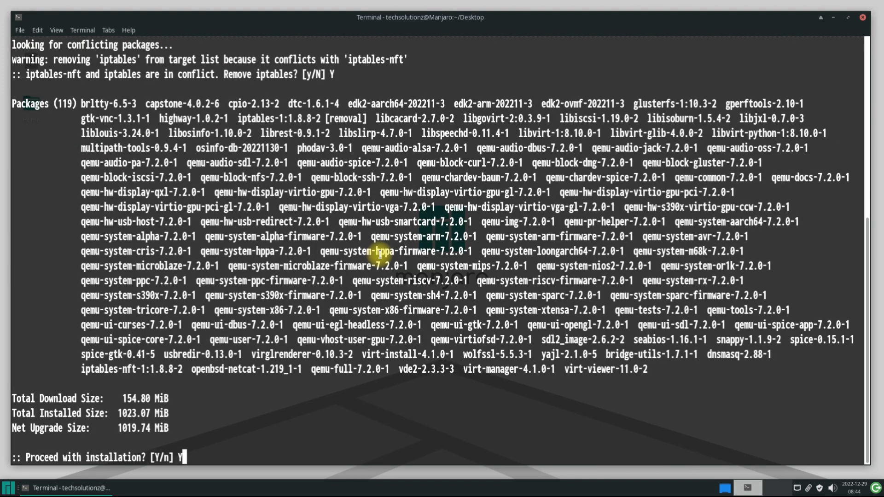
{"action": "key", "text": "Return"}
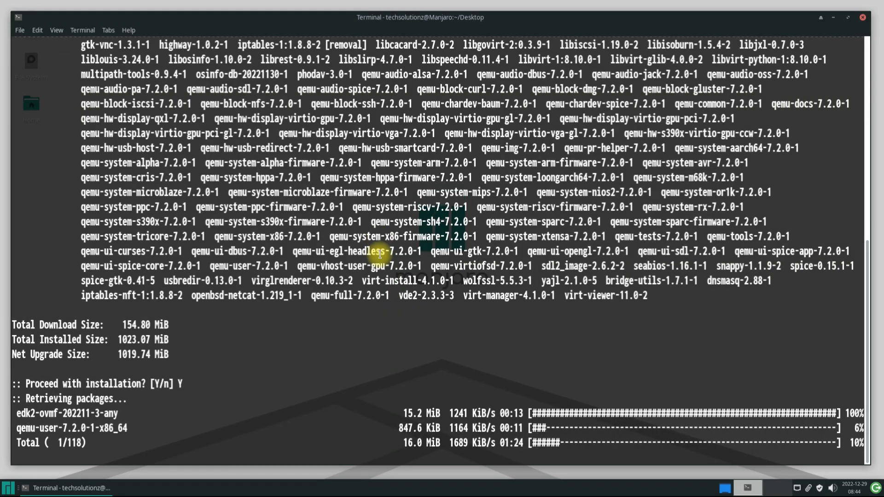
{"action": "mouse_move", "coordinate": [419, 229]}
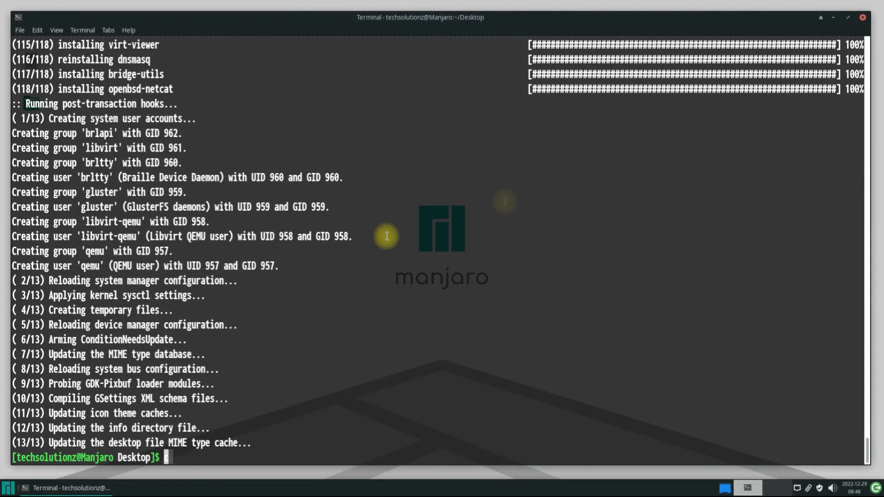
Clear the terminal once all 118 packages finish installing
{"action": "type", "text": "cle"}
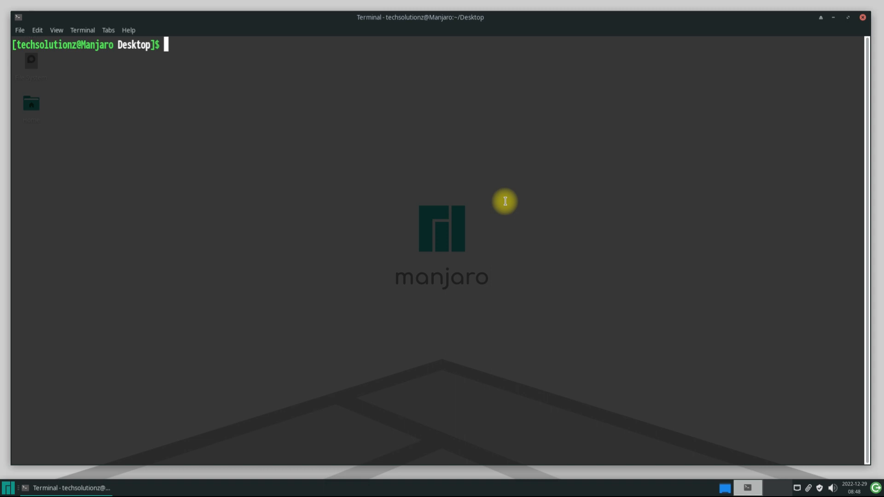
Enable libvirtd.service with sudo systemctl so its symlinks are created
{"action": "type", "text": "sudo syst"}
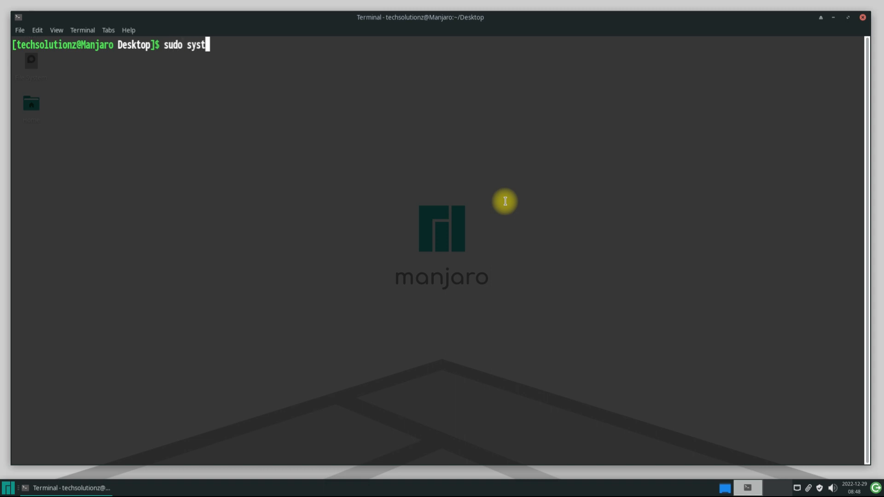
{"action": "type", "text": "emctl"}
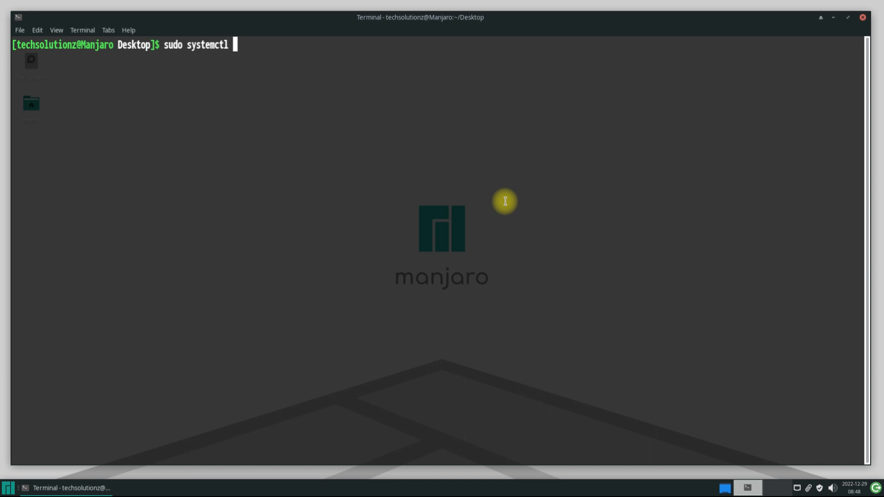
{"action": "type", "text": "enable l"}
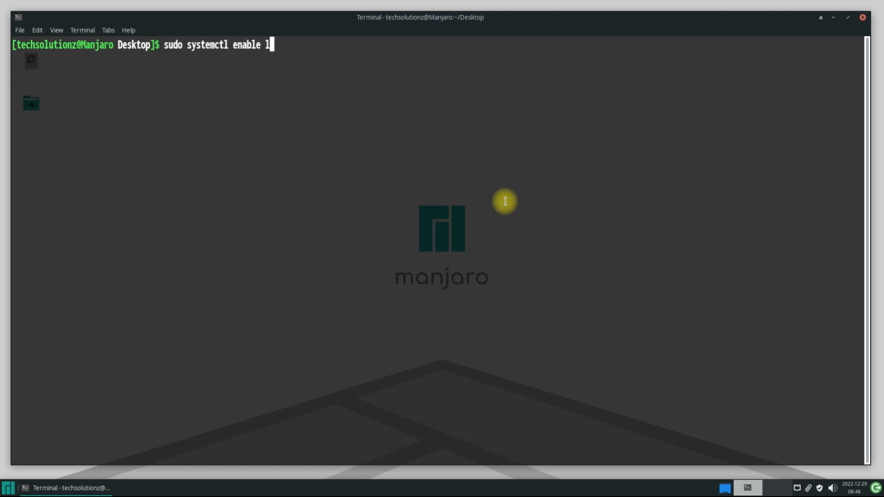
{"action": "type", "text": "ib"}
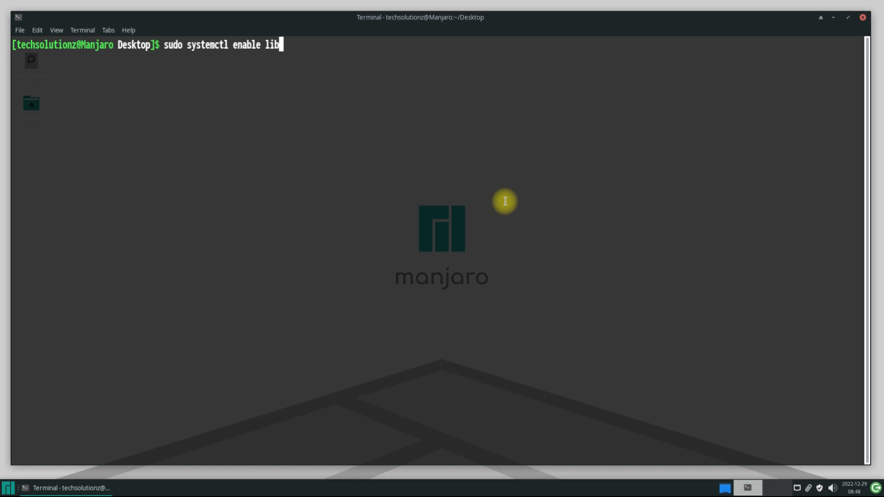
{"action": "type", "text": "virt"}
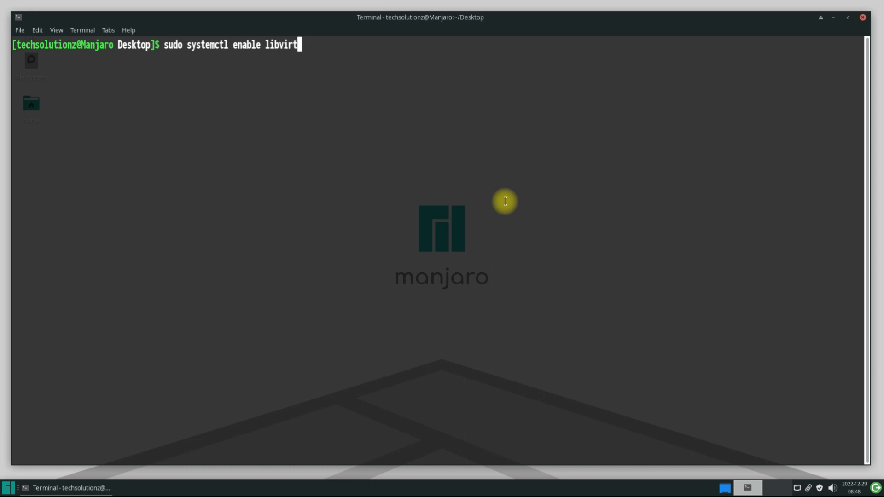
{"action": "type", "text": "d.service"}
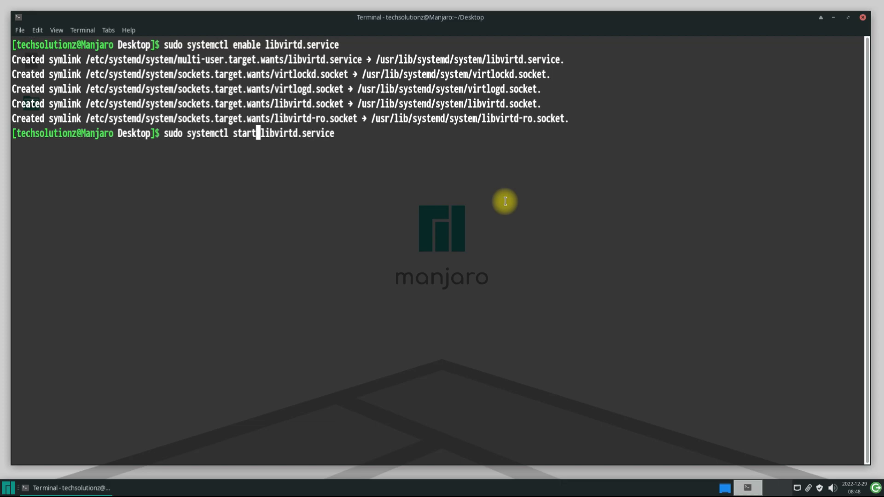
Start libvirtd.service with sudo systemctl and clear the output
{"action": "key", "text": "End"}
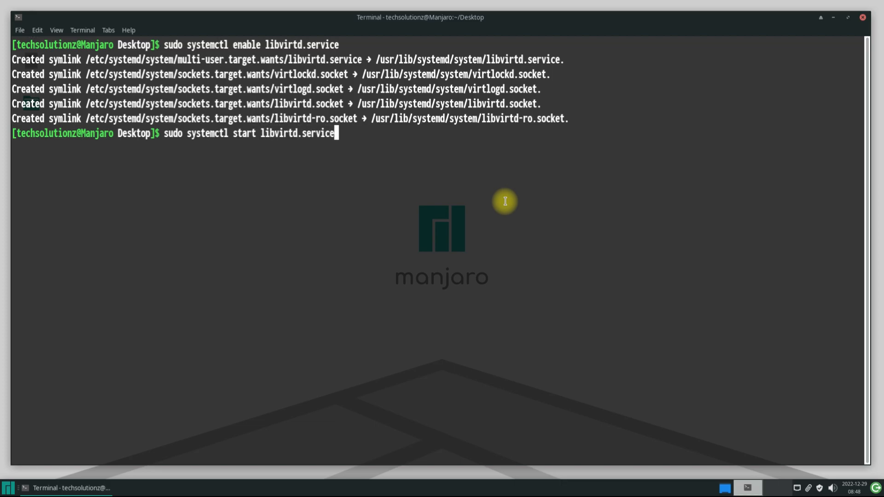
{"action": "type", "text": "cl"}
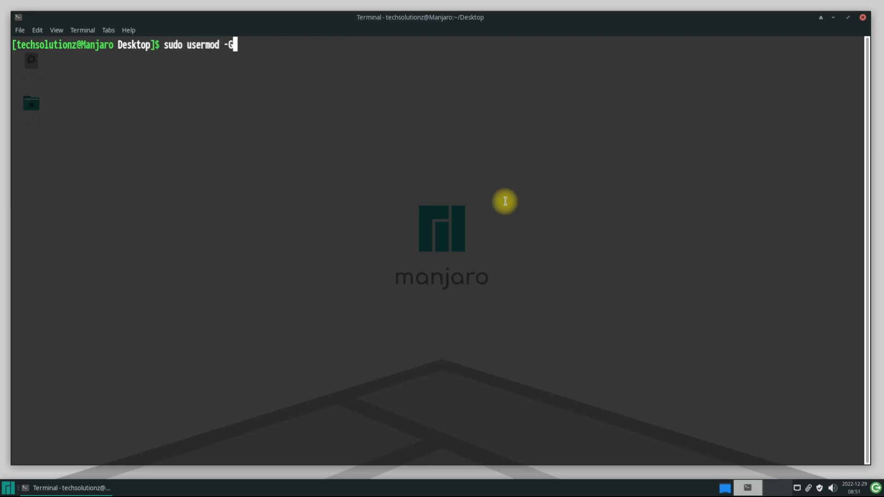
Add the current user to the libvirt group via sudo usermod -G libvirt -a `whoami`
{"action": "type", "text": "libvr"}
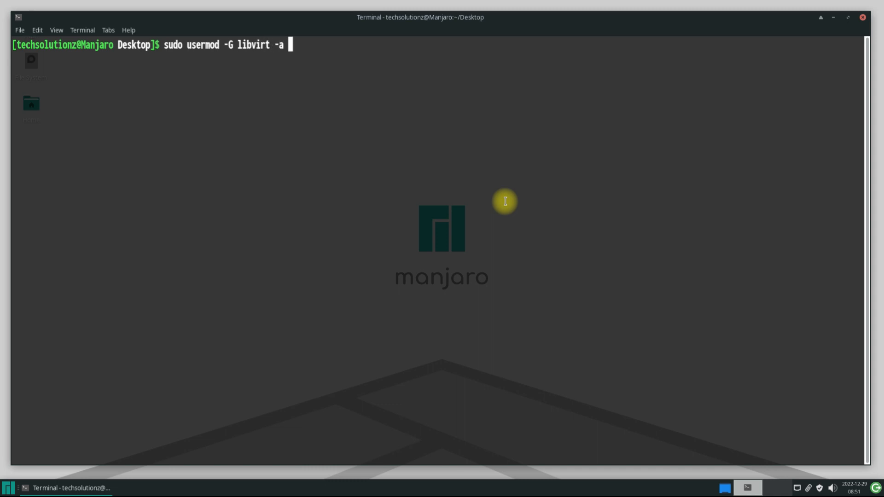
{"action": "type", "text": "`whoami"}
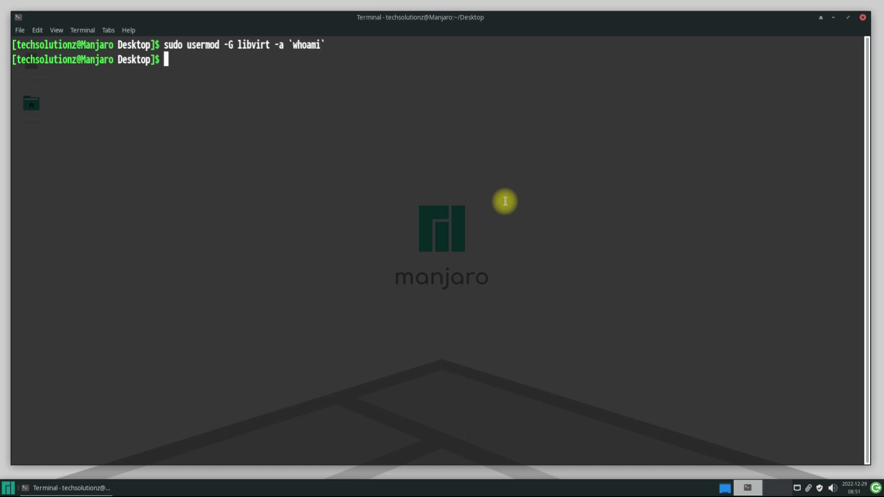
Restart libvirtd.service with sudo systemctl
{"action": "type", "text": "sudo ss"}
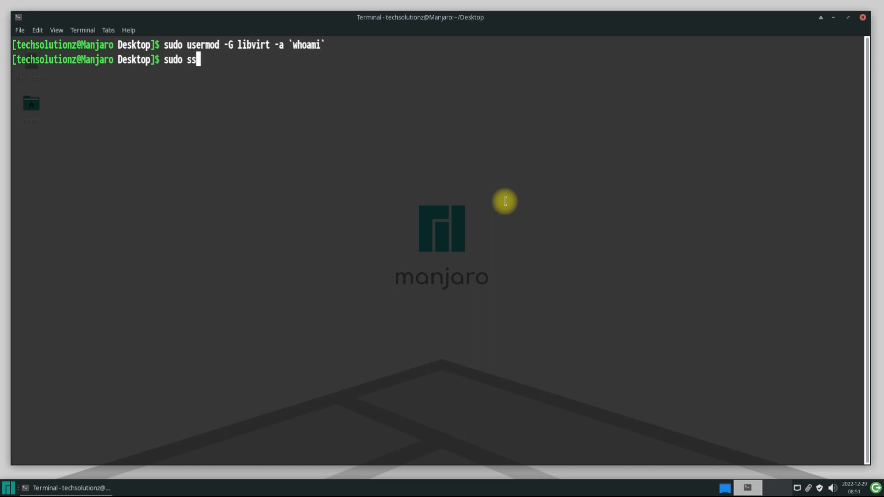
{"action": "type", "text": "ystemc"}
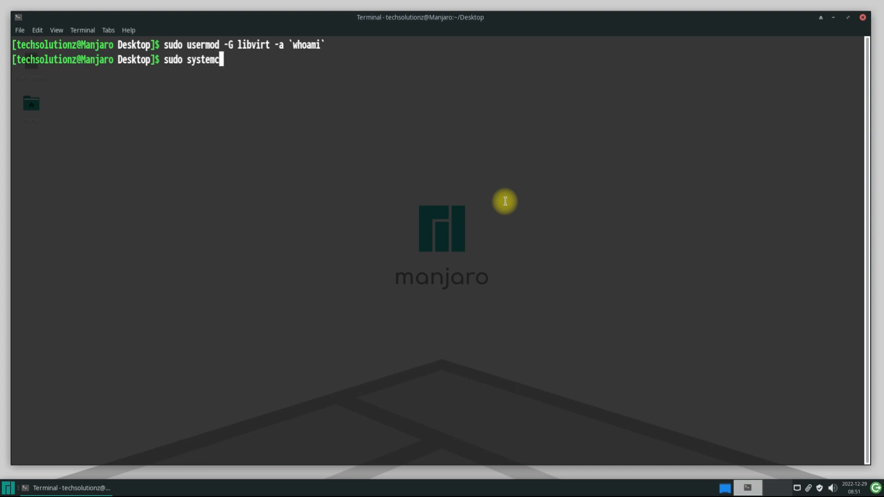
{"action": "type", "text": "tl"}
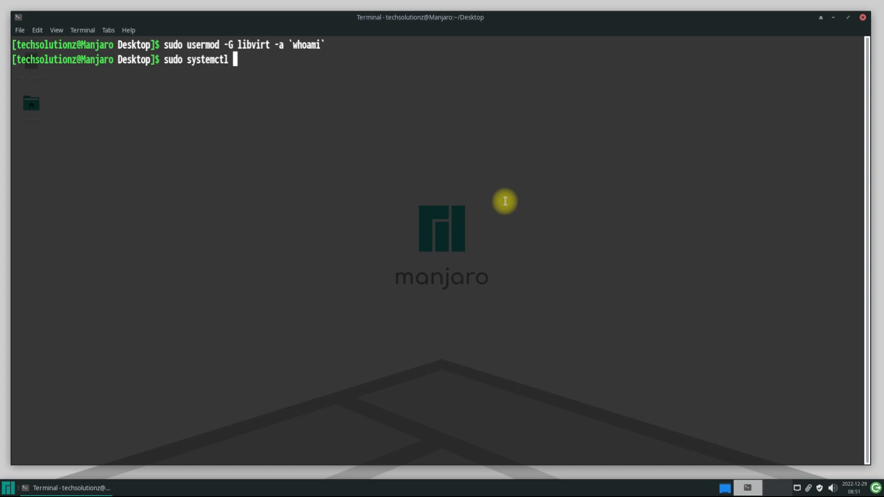
{"action": "type", "text": "restart l"}
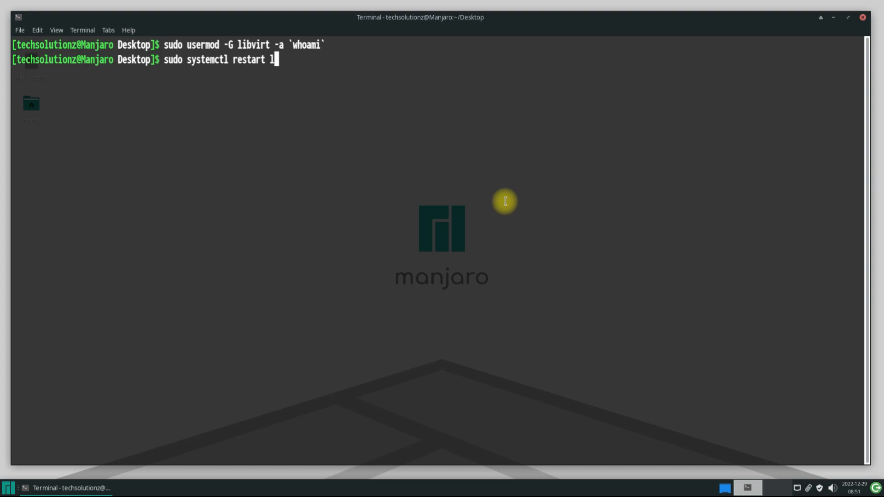
{"action": "type", "text": "ib"}
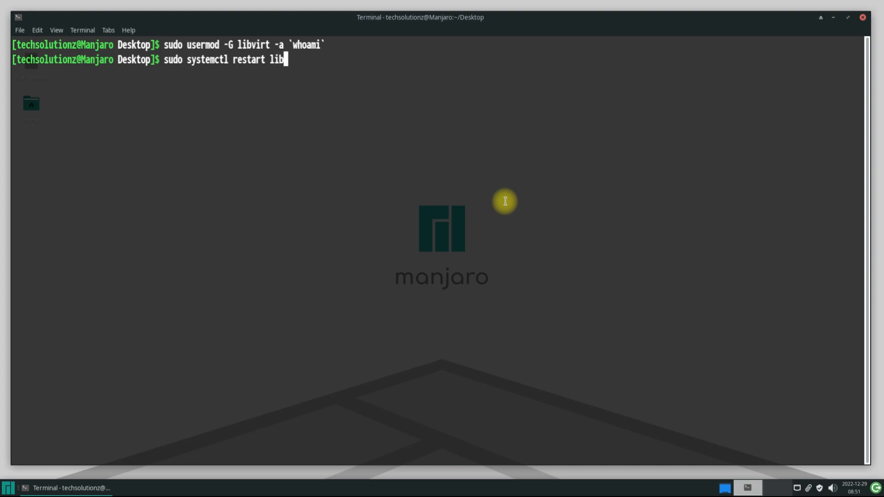
{"action": "type", "text": "virtd"}
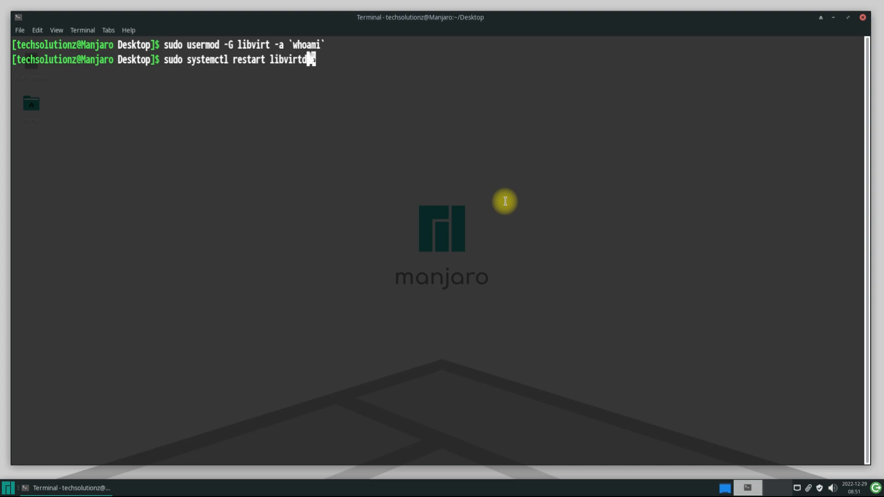
{"action": "type", "text": ".servic"}
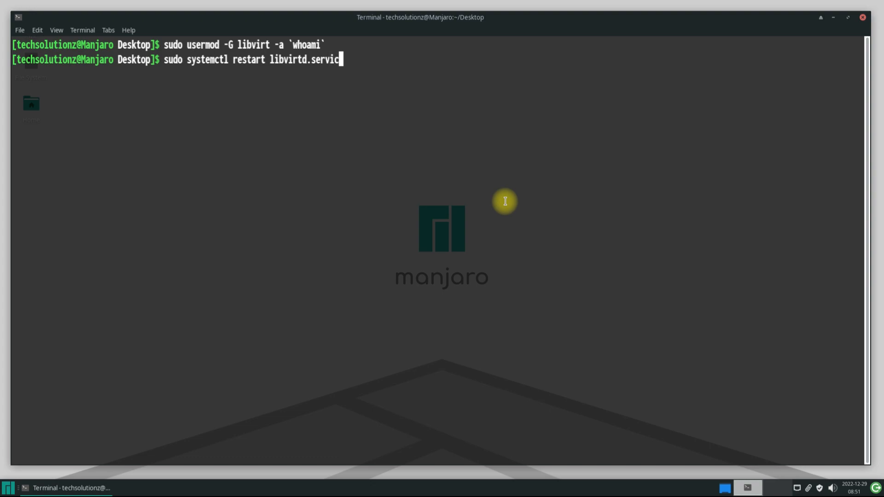
{"action": "key", "text": "Return"}
{"action": "type", "text": "virt-manager"}
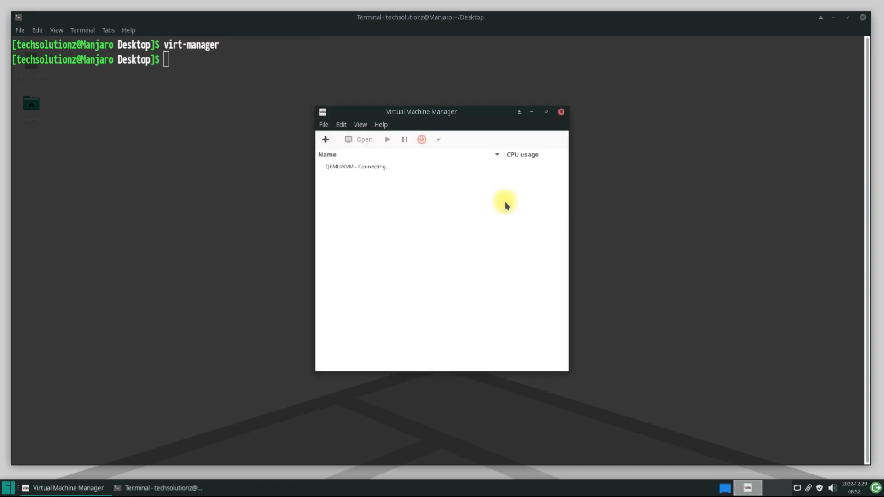
{"action": "mouse_move", "coordinate": [389, 189]}
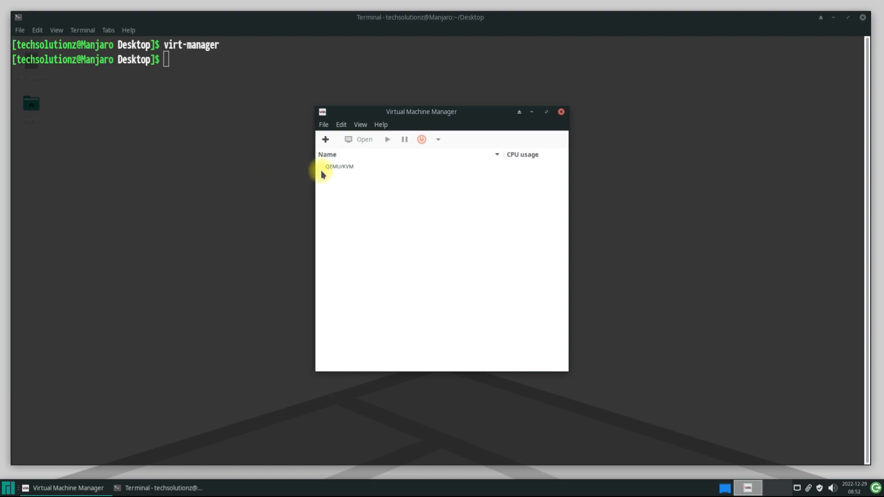
Select the QEMU/KVM connection and start the New VM wizard
{"action": "left_click", "coordinate": [380, 125]}
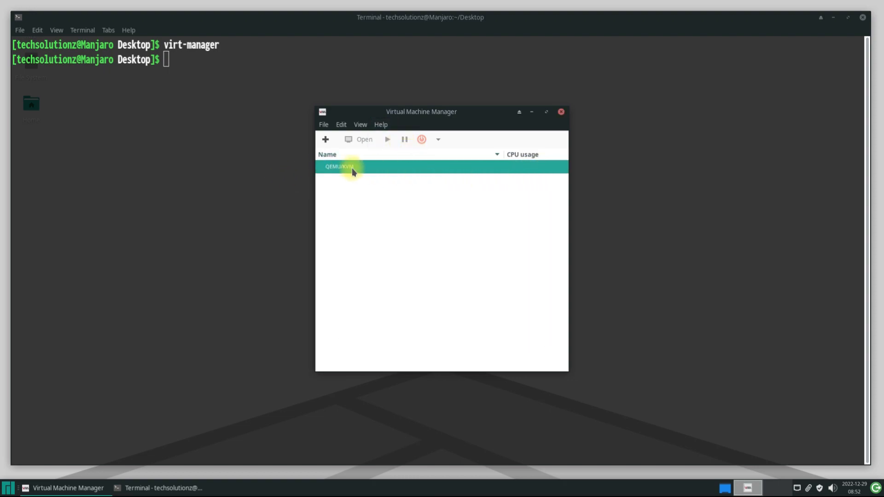
{"action": "left_click", "coordinate": [327, 139]}
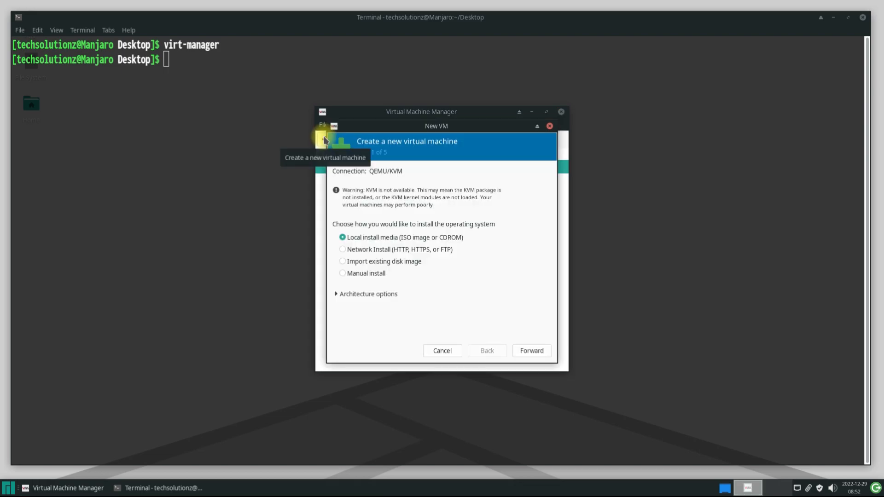
{"action": "mouse_move", "coordinate": [380, 294]}
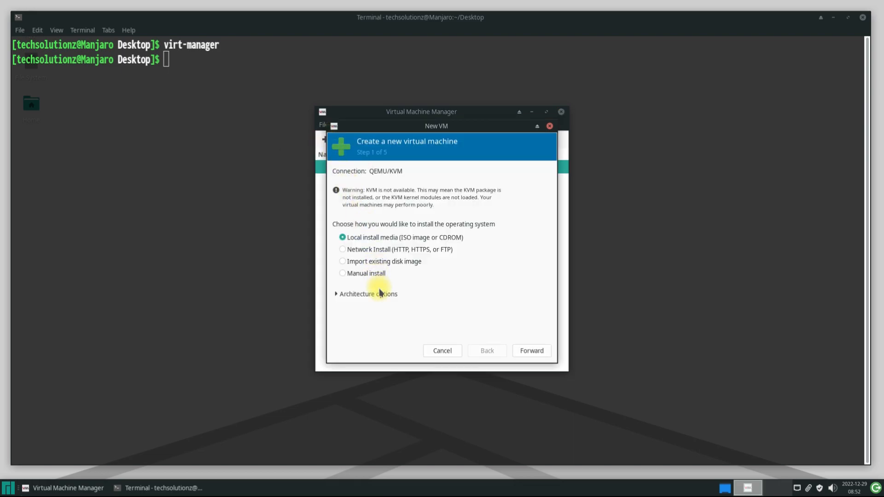